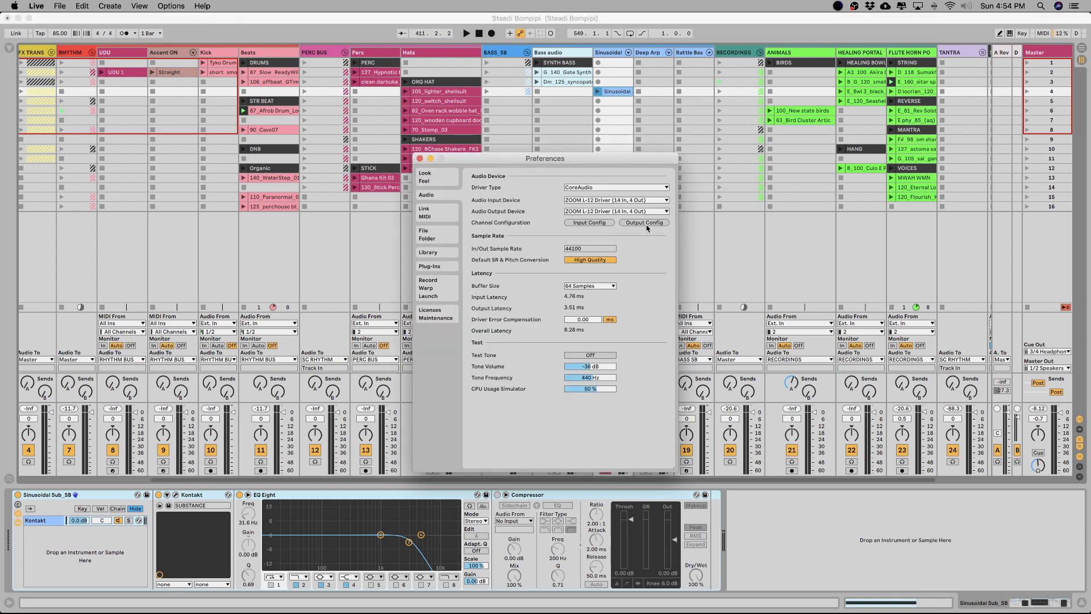
# - Enable stereo output pair 3/4 (Headphones) in Output Config alongside 1/2 and confirm with OK
pyautogui.click(643, 221)
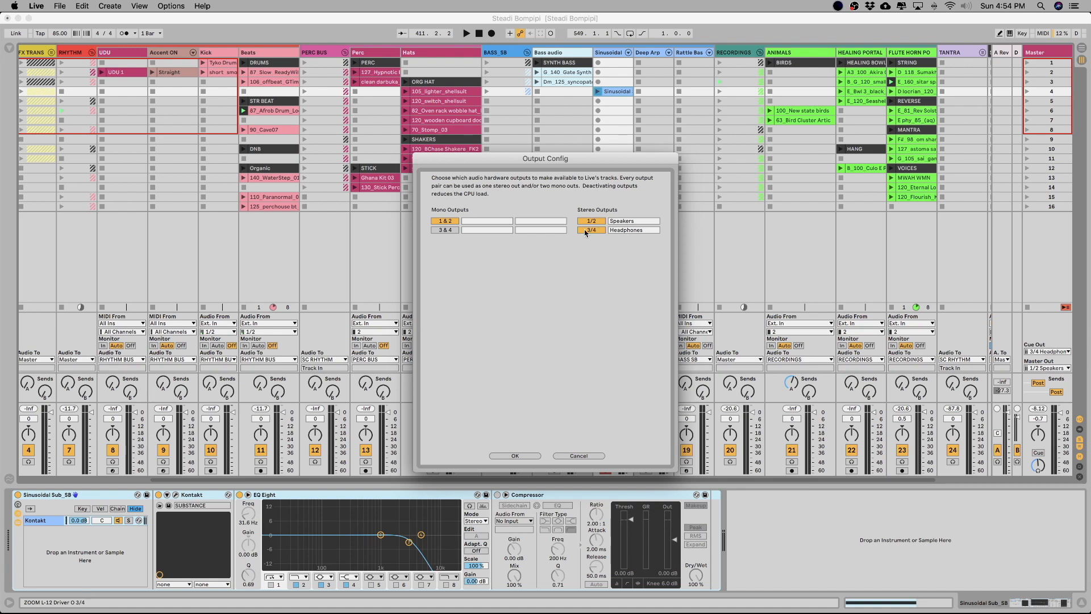
pyautogui.click(590, 220)
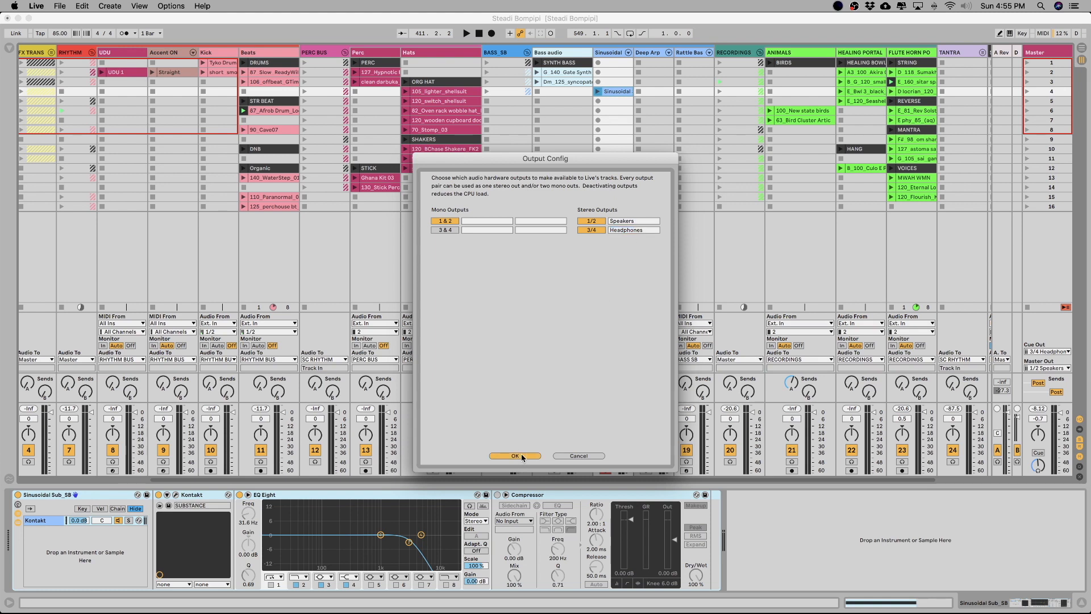
pyautogui.click(513, 456)
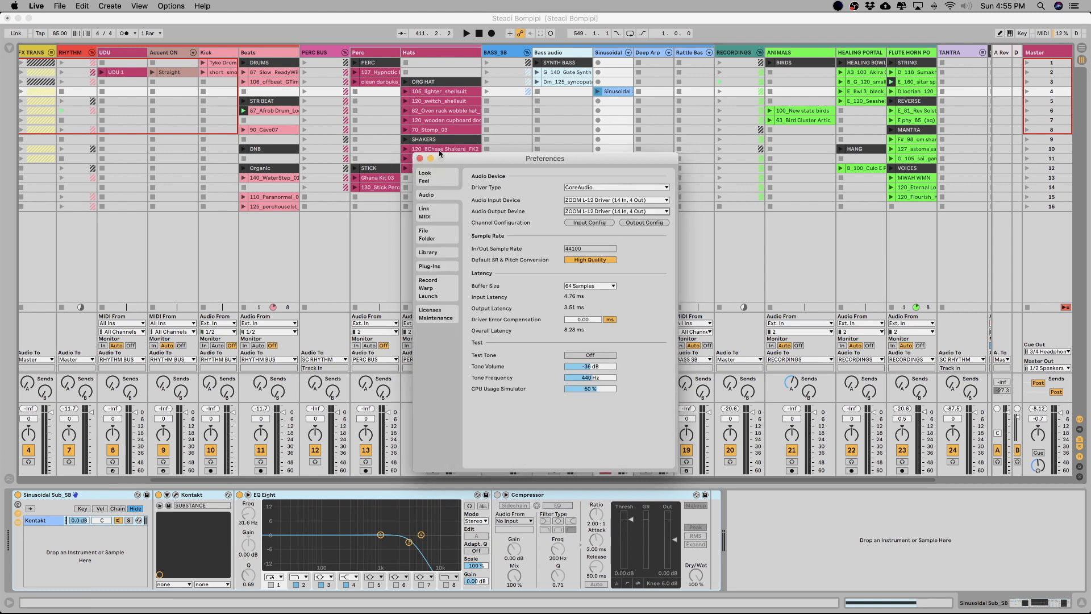